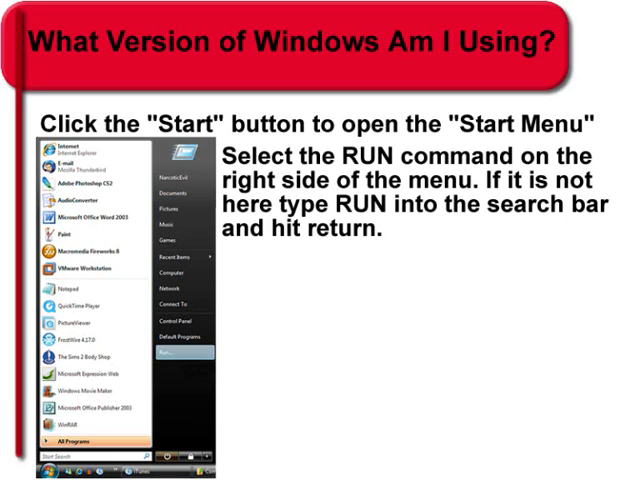
Advance past the winver slide to the About Windows box for Vista Ultimate 6.0 build 6001.
left_click(170, 352)
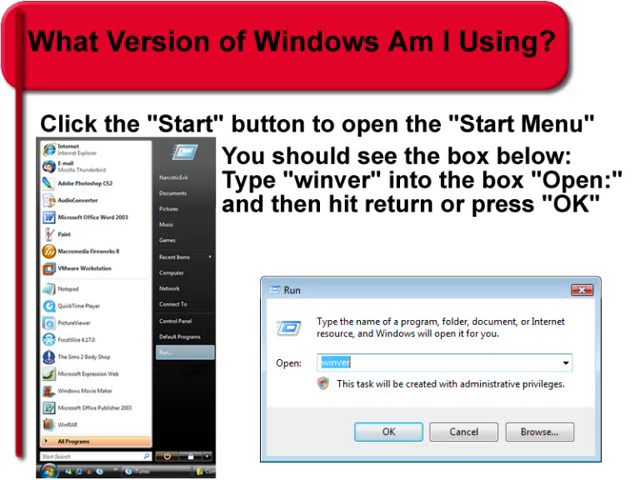
left_click(378, 432)
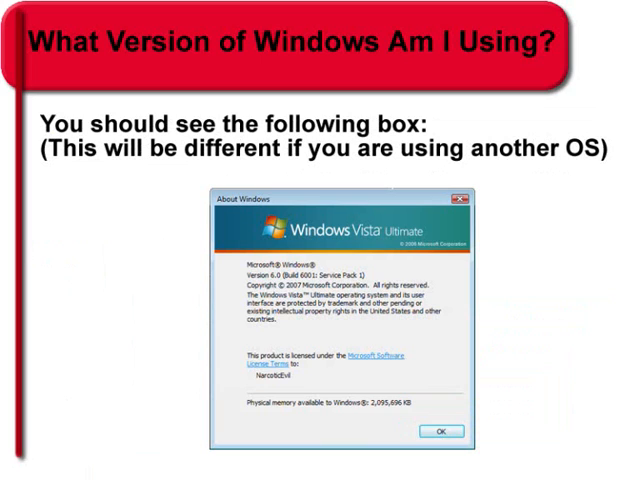